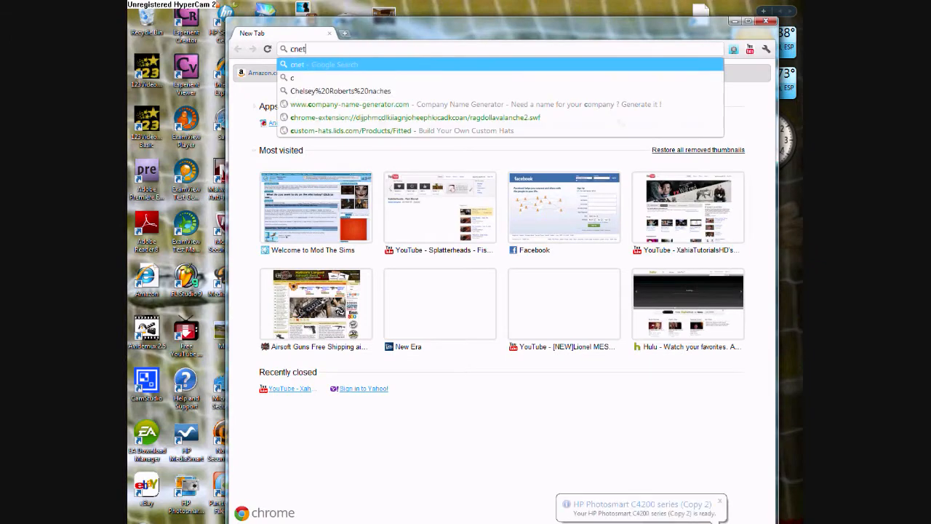
# Go to CNET's Windows downloads page at download.cnet.com/windows from the address bar.
pyautogui.write('download.')
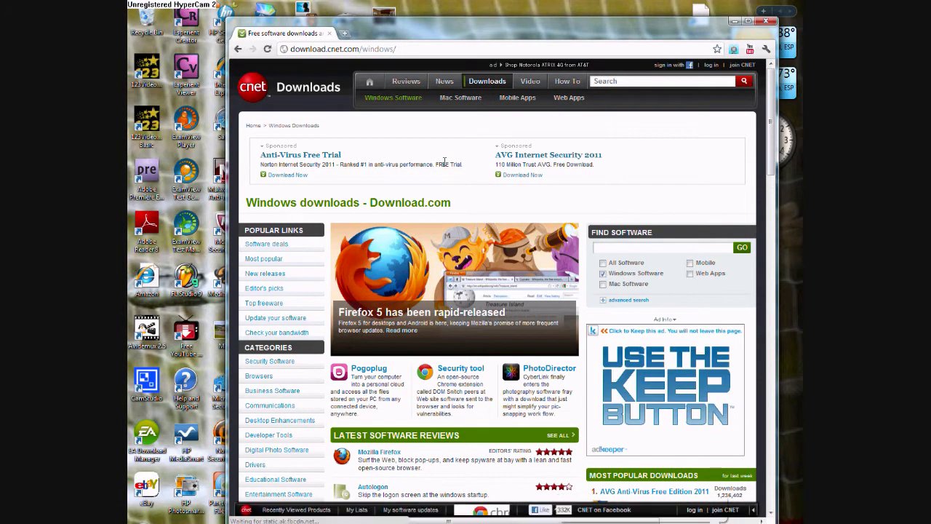
pyautogui.scroll(-3)
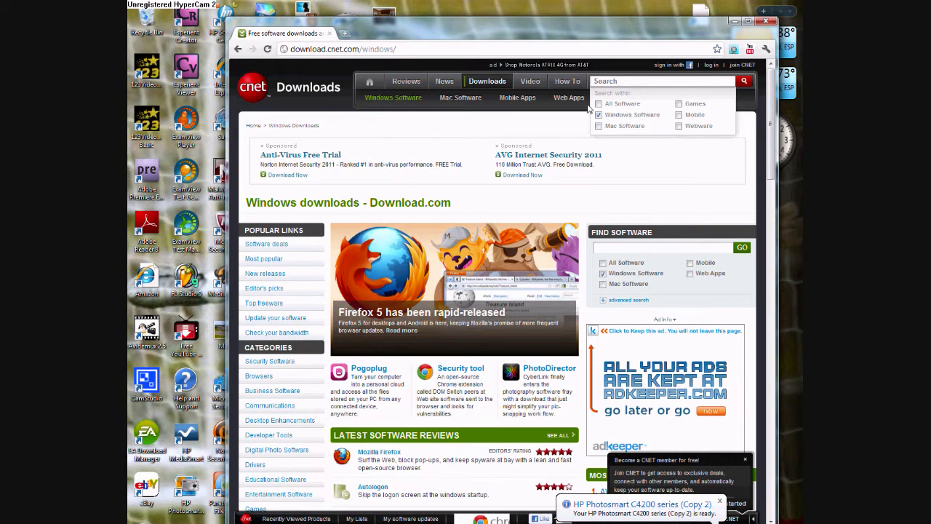
# Search CNET Windows software for 'photos'.
pyautogui.click(662, 81)
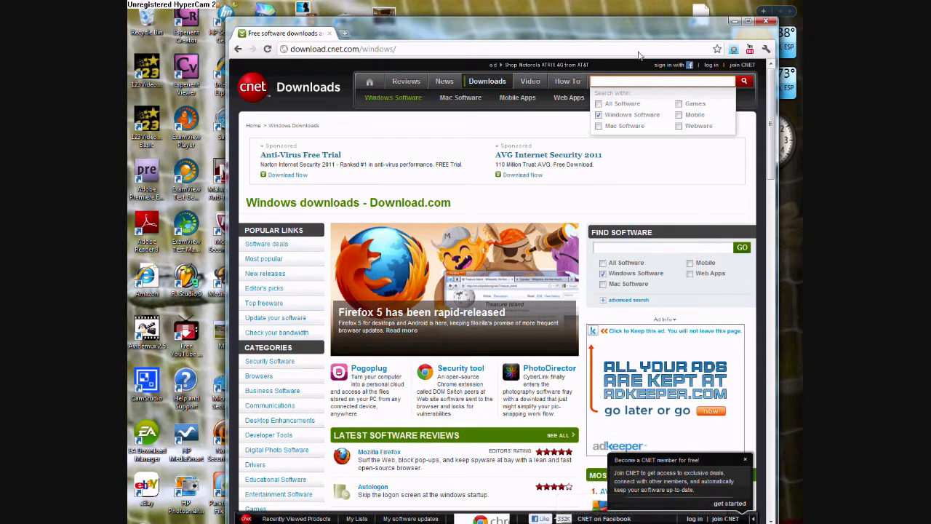
pyautogui.write('photos')
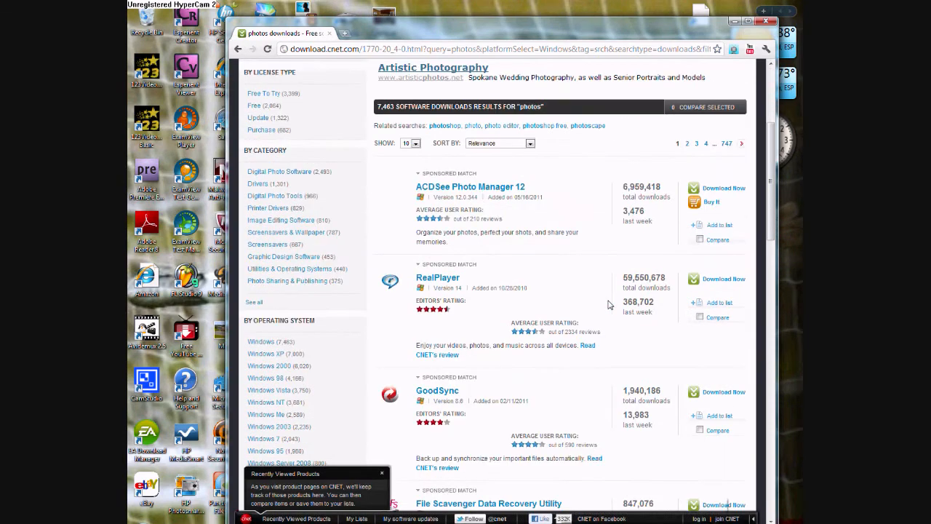
# Scroll the 'photos' results down to PhotoScape and open its product page.
pyautogui.scroll(-3)
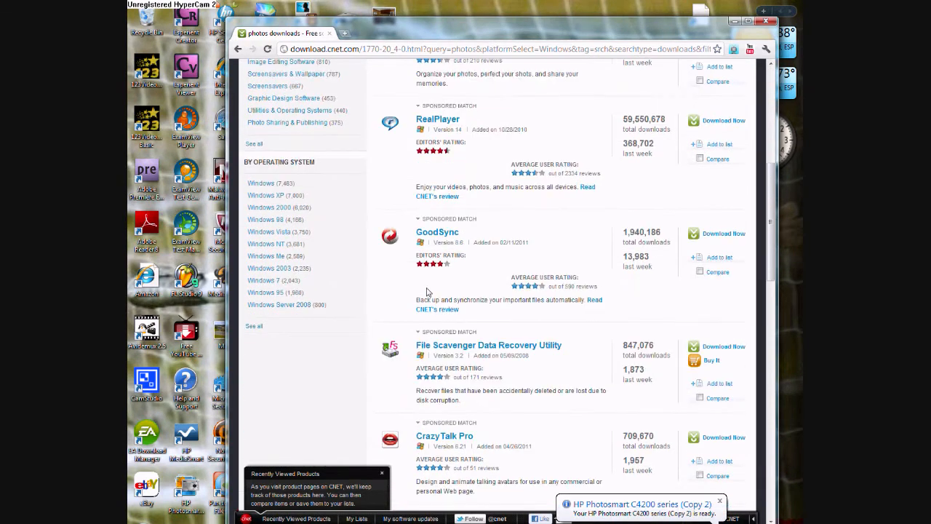
pyautogui.scroll(-3)
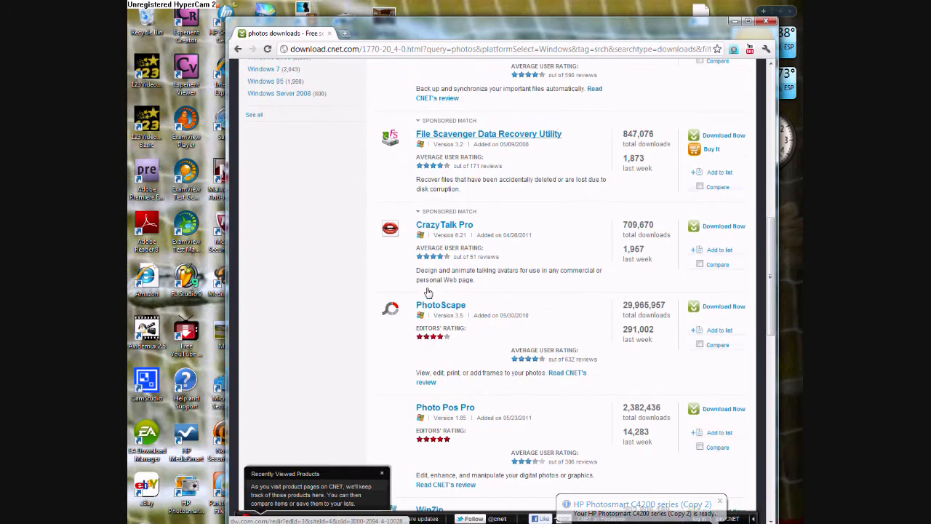
pyautogui.scroll(-3)
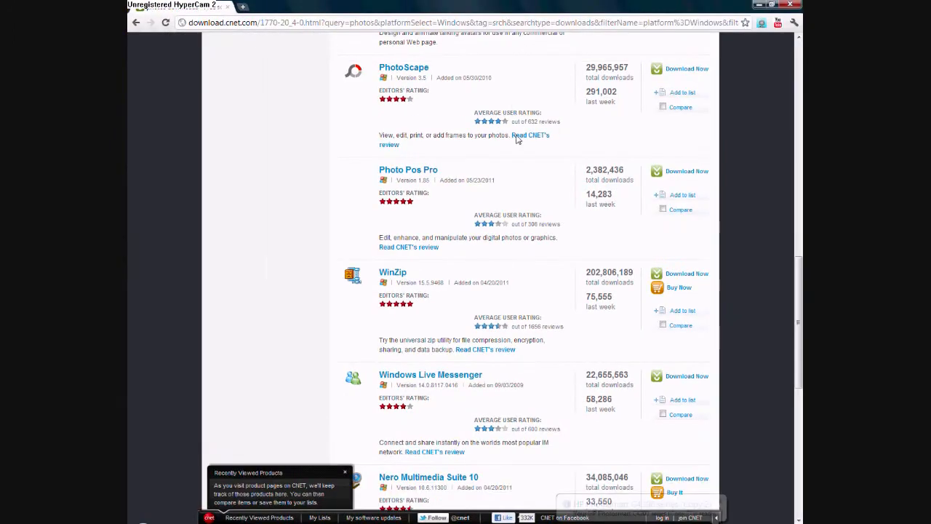
pyautogui.scroll(-3)
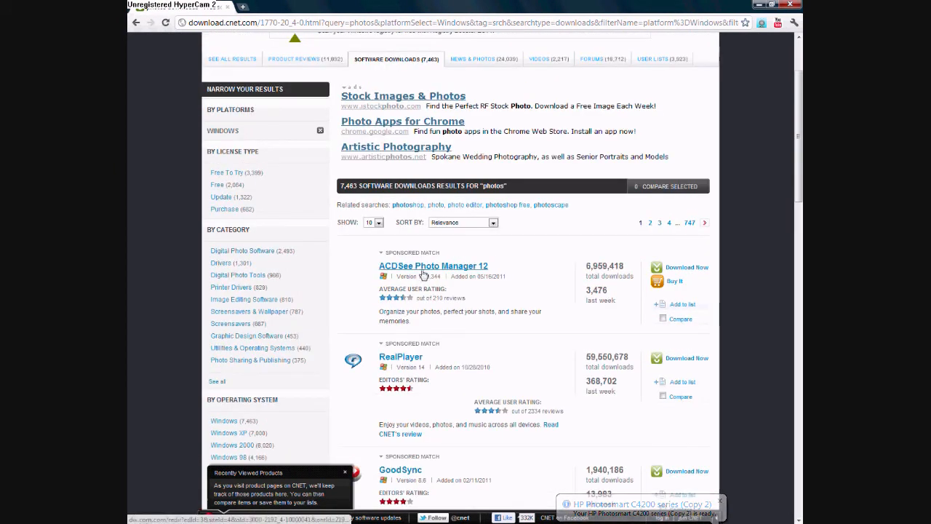
pyautogui.scroll(-3)
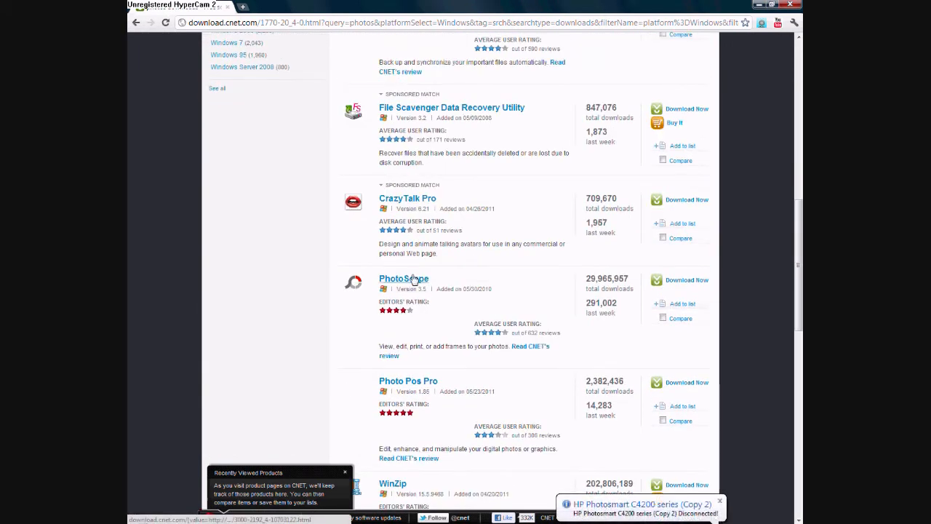
pyautogui.click(404, 278)
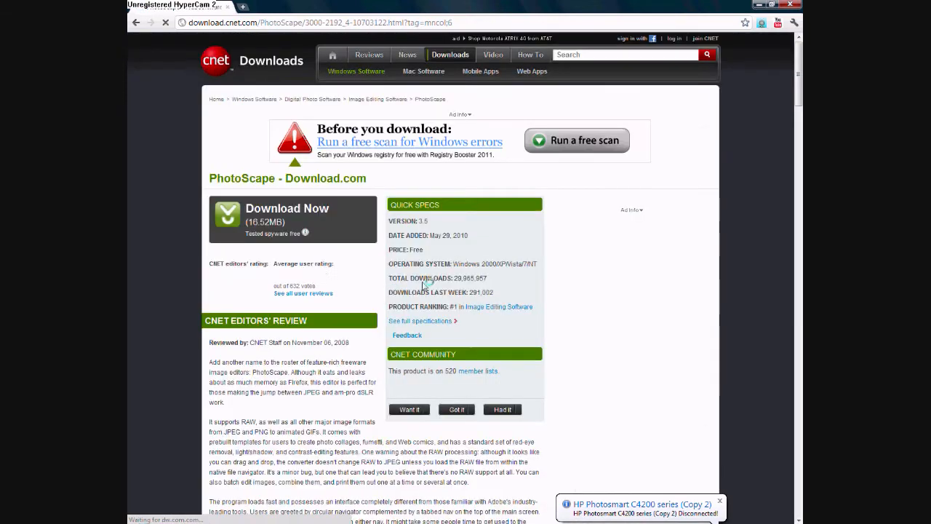